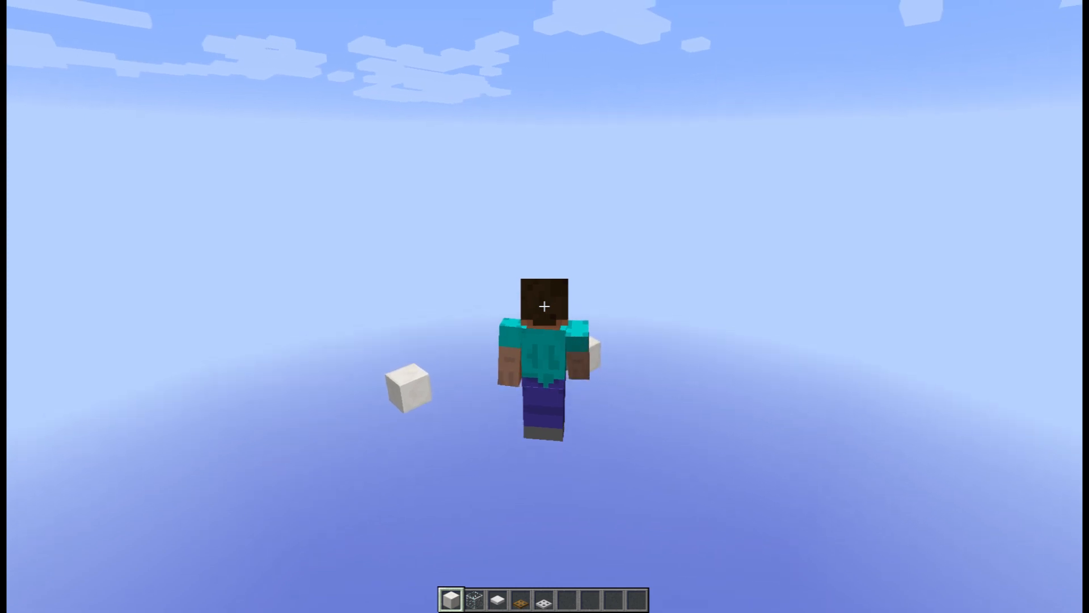
Step: Write /weather thunder into the chat line without running it
type("/weather thunder")
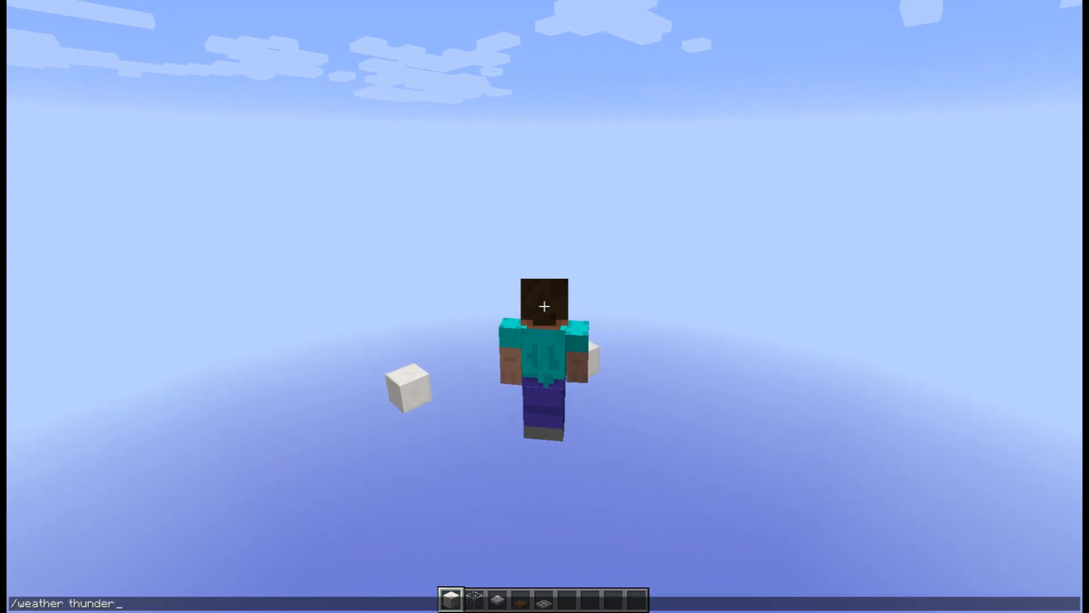
Step: Run /weather thunder to start a lightning storm over the sky world
key("Enter")
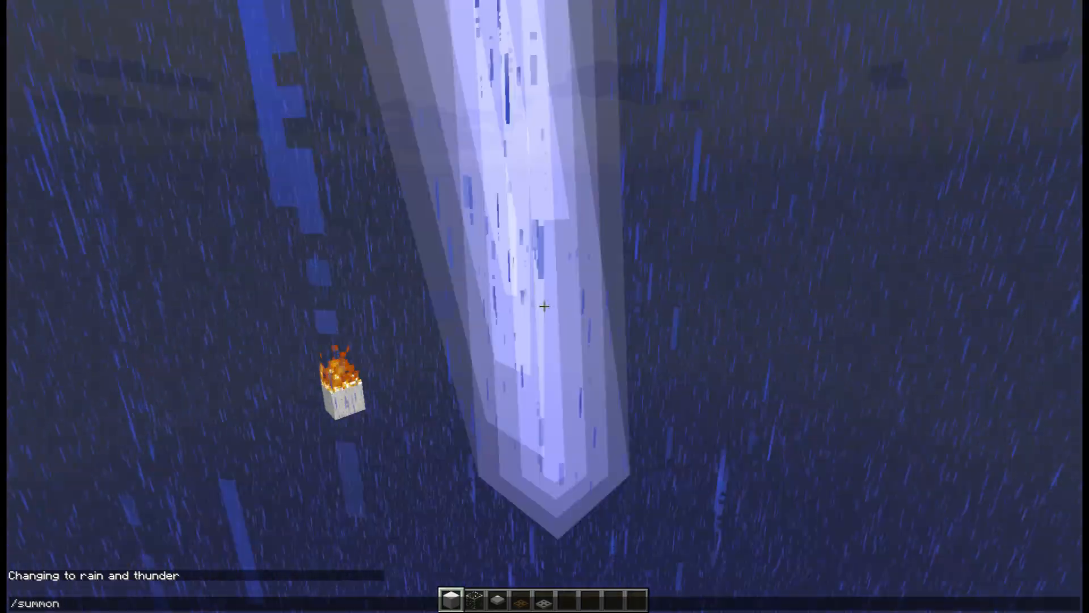
Step: Summon a Creeper at the white block's coordinates during the storm
type("Creeper 0")
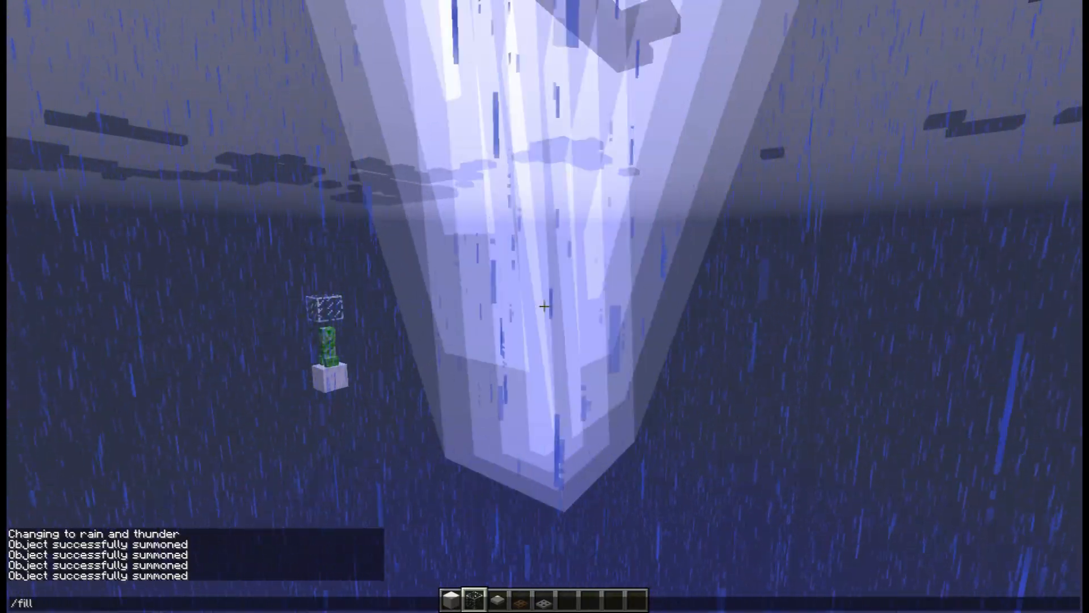
Step: Fill -2 66 -2 to 3 66 3 with minecraft:quartz_block, making a 35-block platform
type("-2 66")
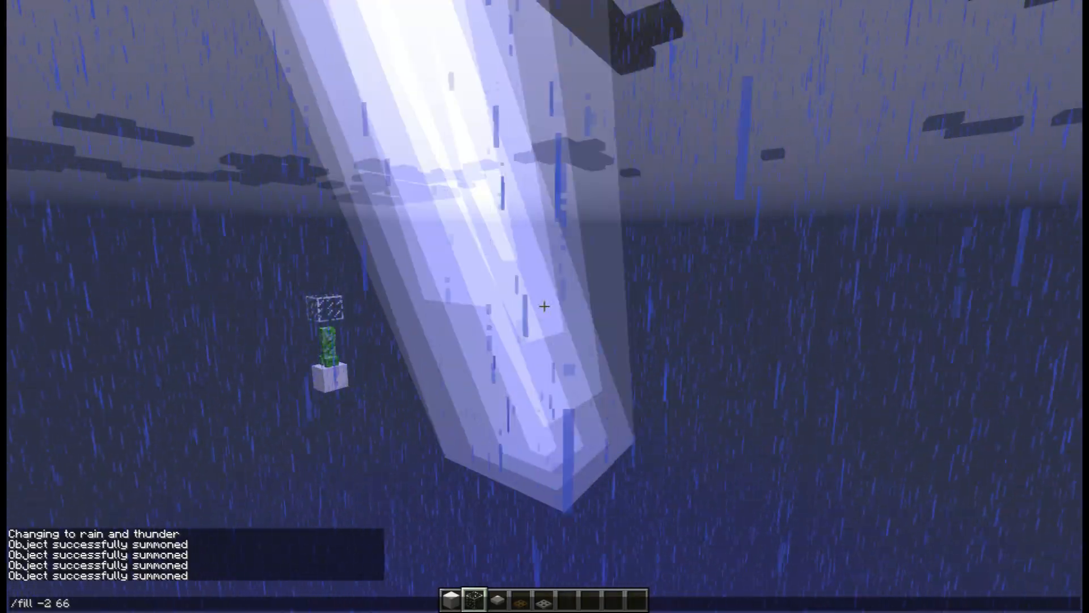
type("-2 3 66 3")
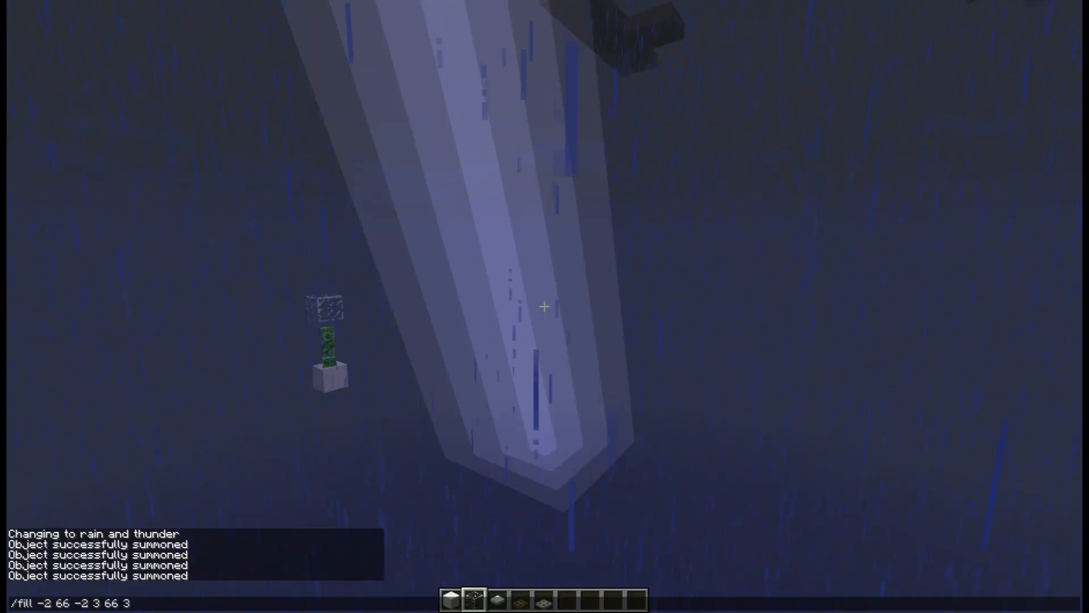
type("minecraft:quartz_block 0 replace air")
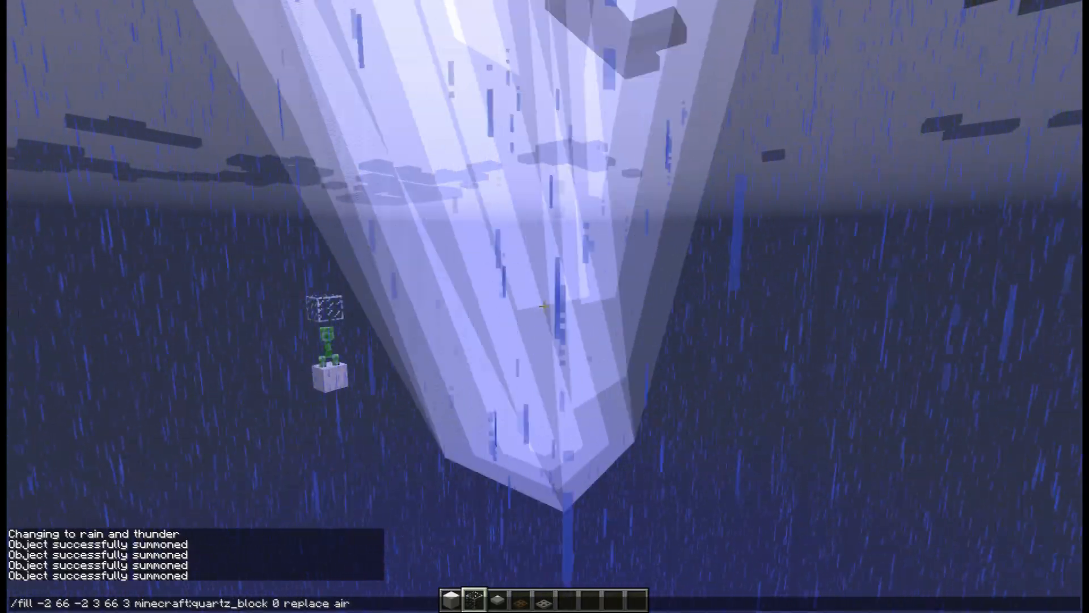
key("Return")
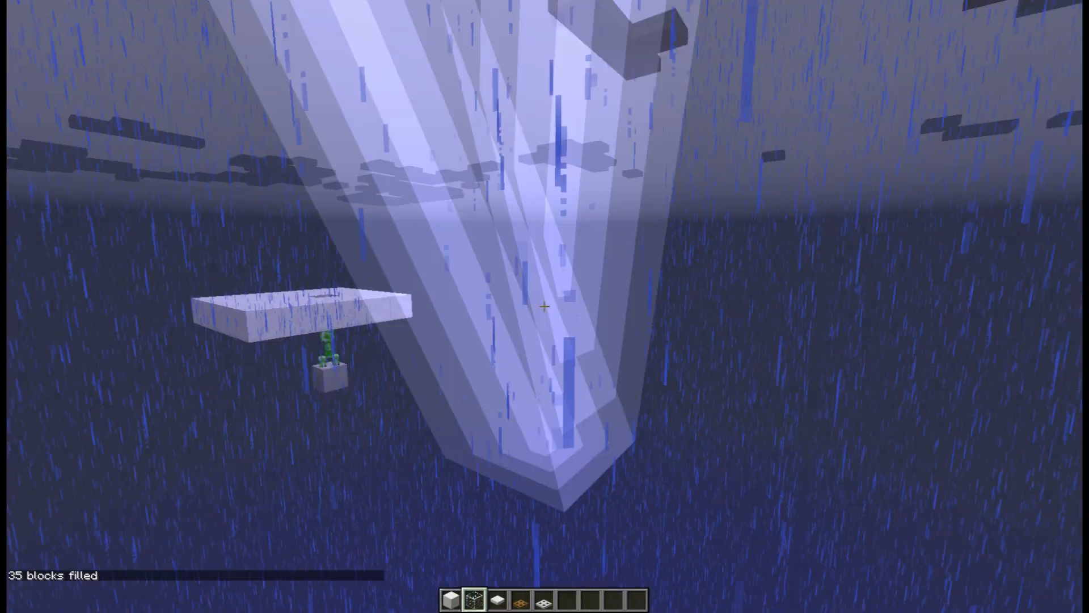